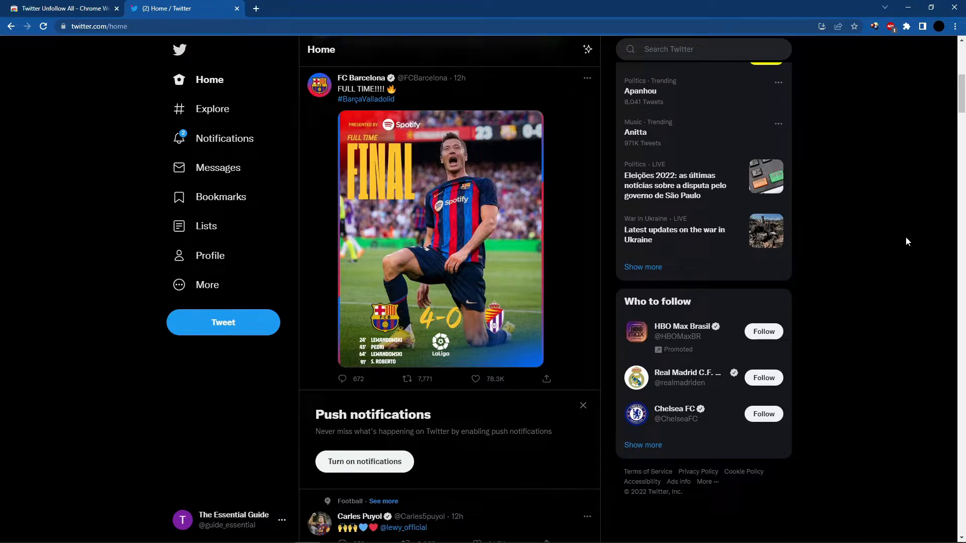
mouse_move(59, 45)
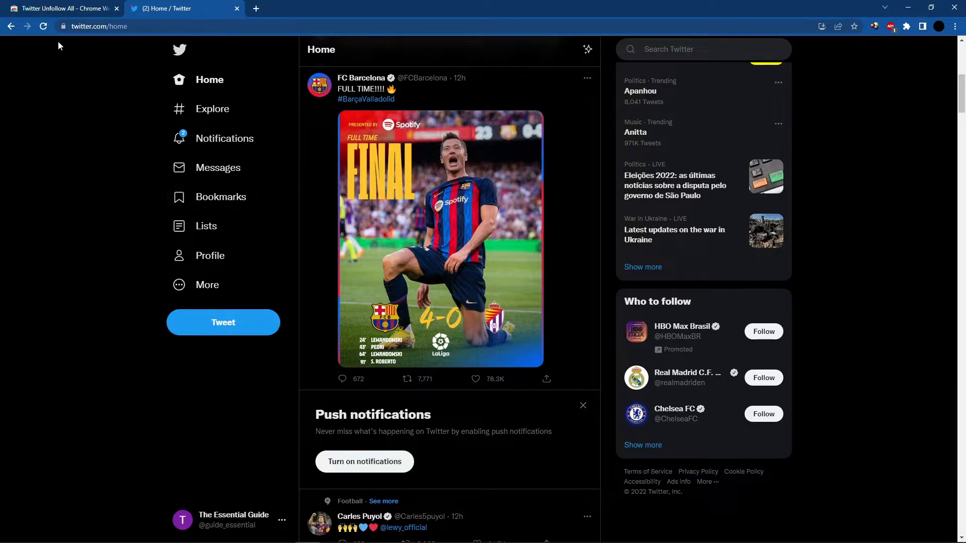
Switch to the Twitter Unfollow All Chrome Web Store listing tab.
left_click(62, 8)
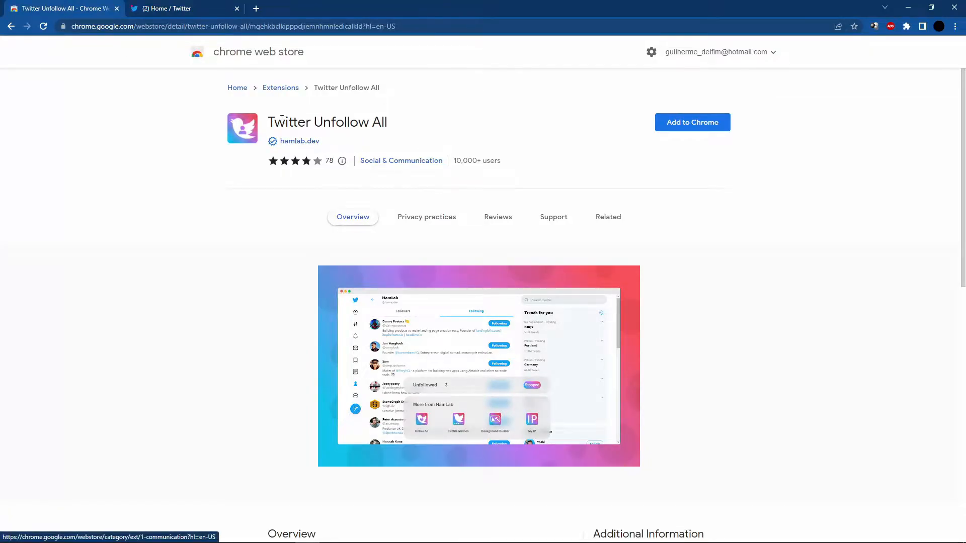
mouse_move(313, 129)
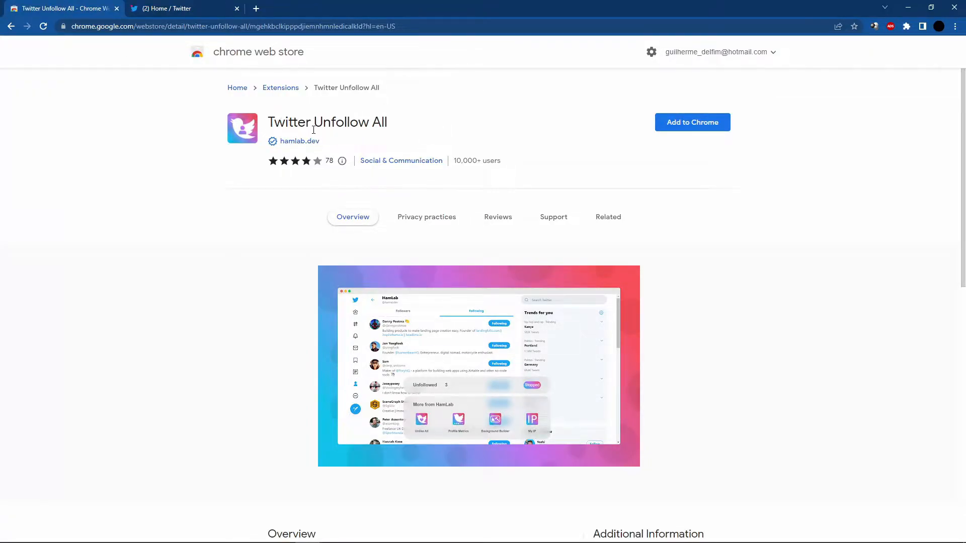
mouse_move(342, 145)
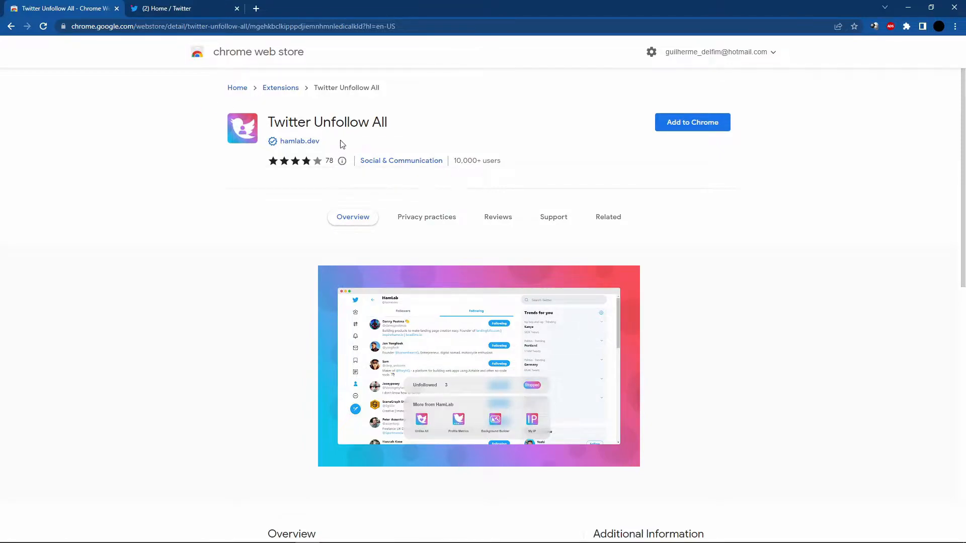
mouse_move(189, 221)
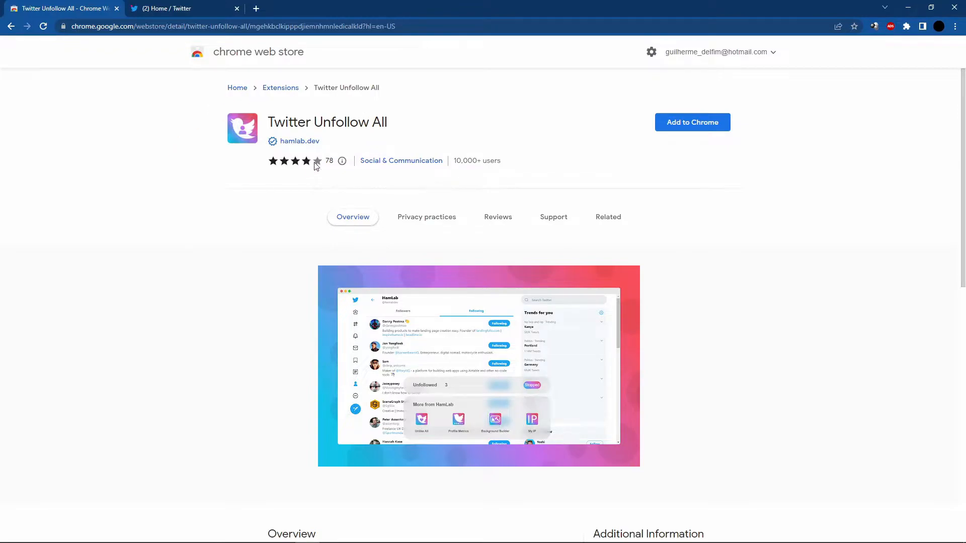
mouse_move(691, 122)
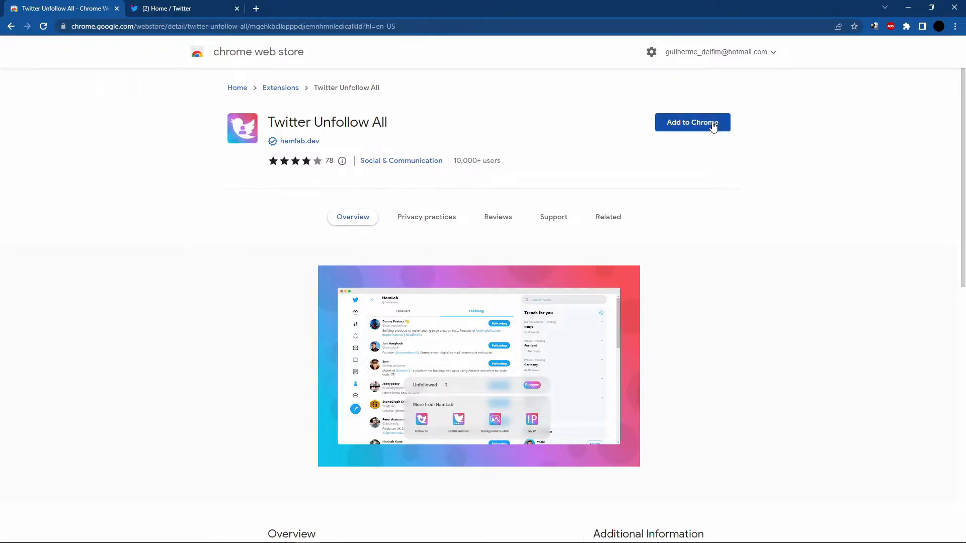
Add Twitter Unfollow All to Chrome, confirm the prompt, and dismiss the added notice.
left_click(692, 122)
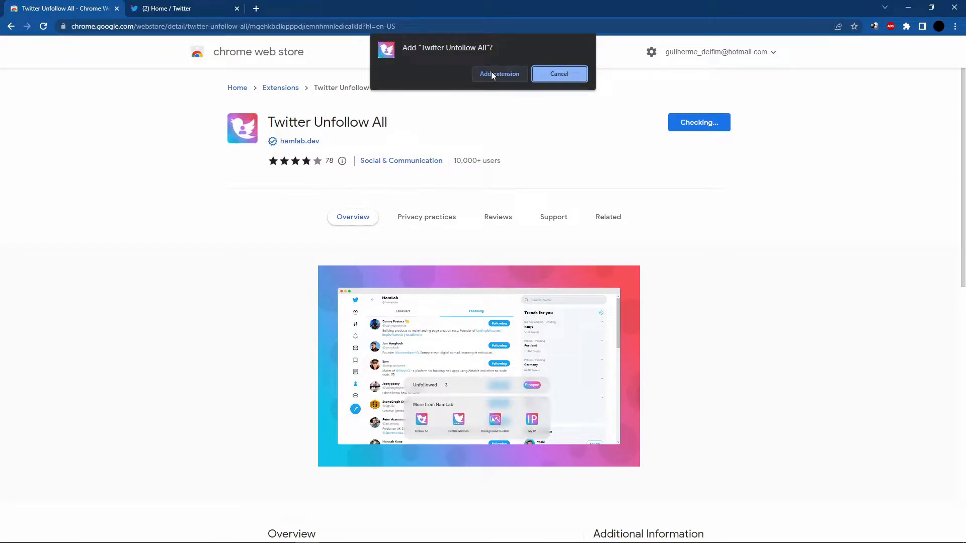
left_click(499, 73)
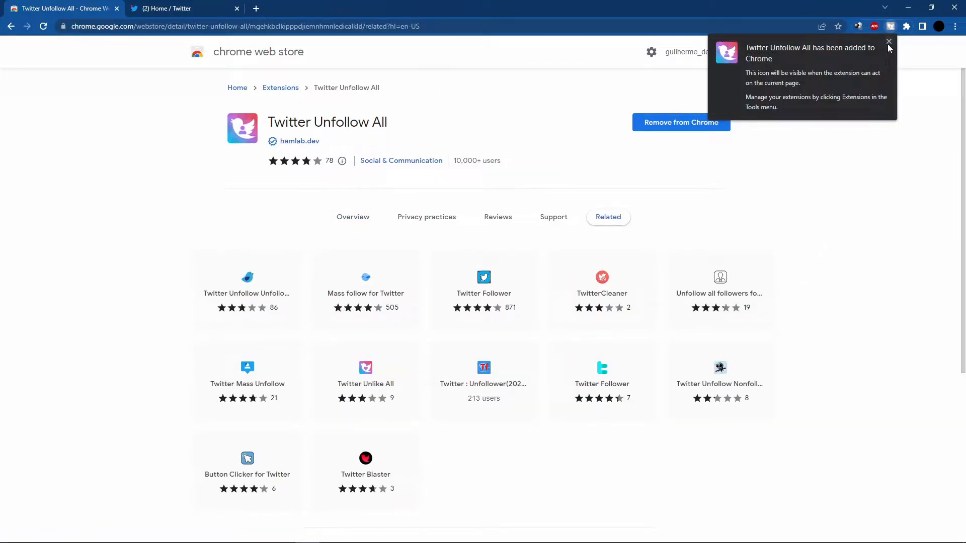
left_click(889, 41)
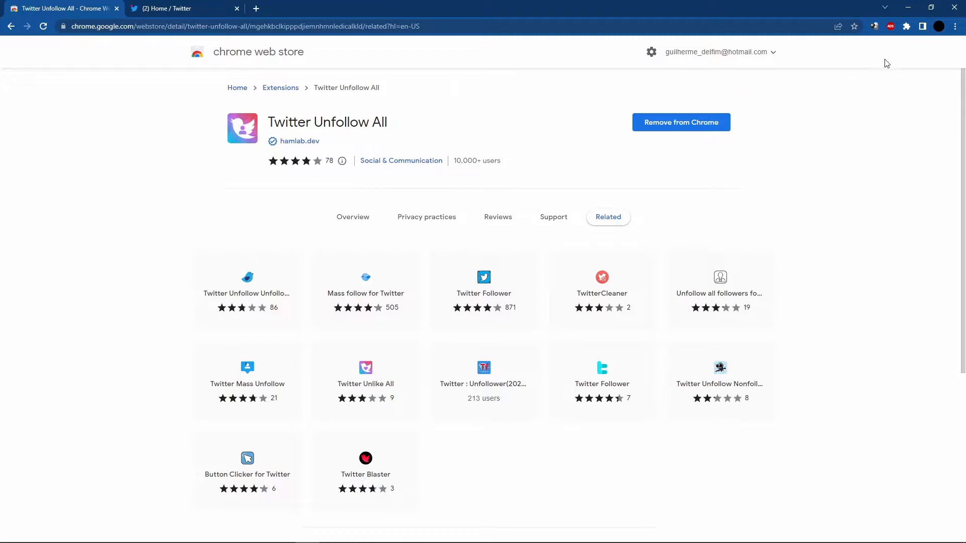
Pin Twitter Unfollow All from the Extensions menu and return to the Twitter tab.
left_click(905, 26)
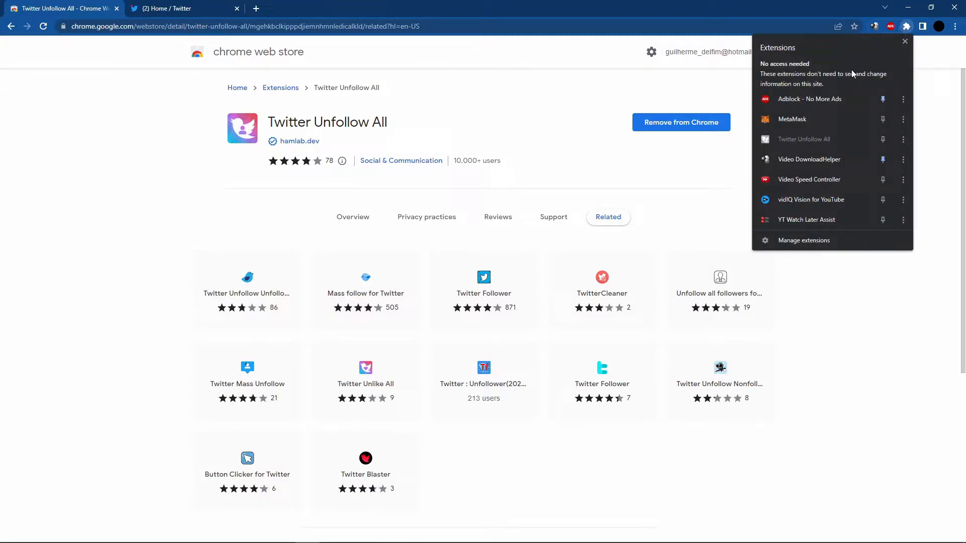
mouse_move(855, 159)
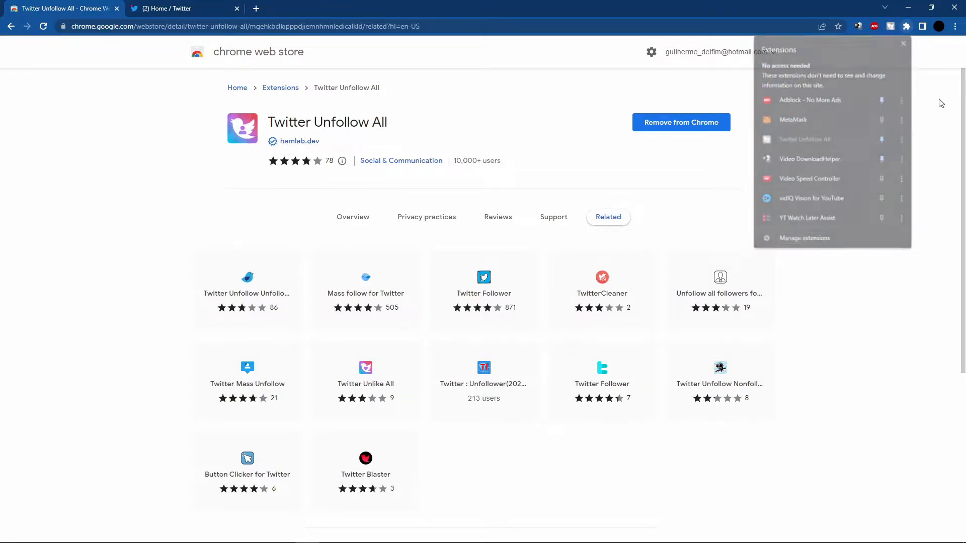
left_click(179, 9)
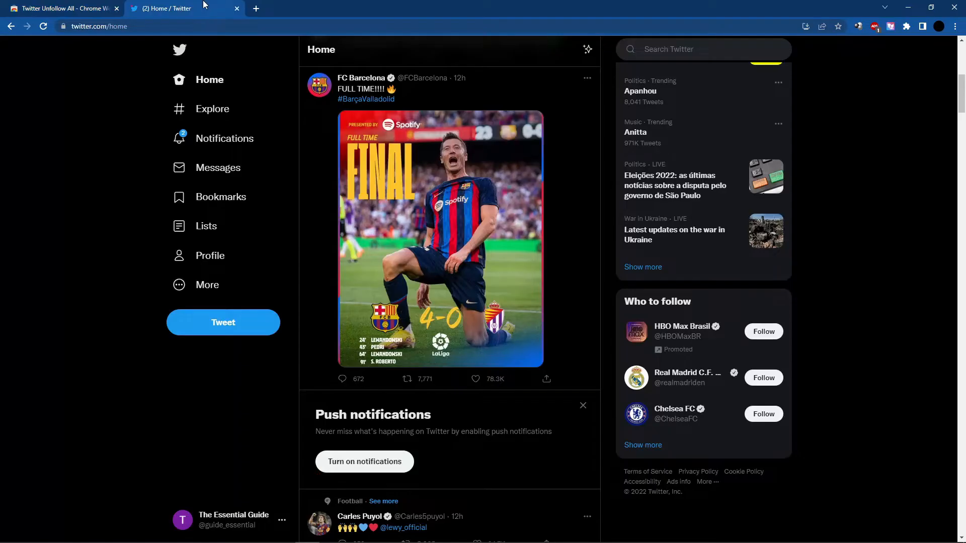
Show The Essential Guide profile's Following list of seven accounts.
left_click(117, 8)
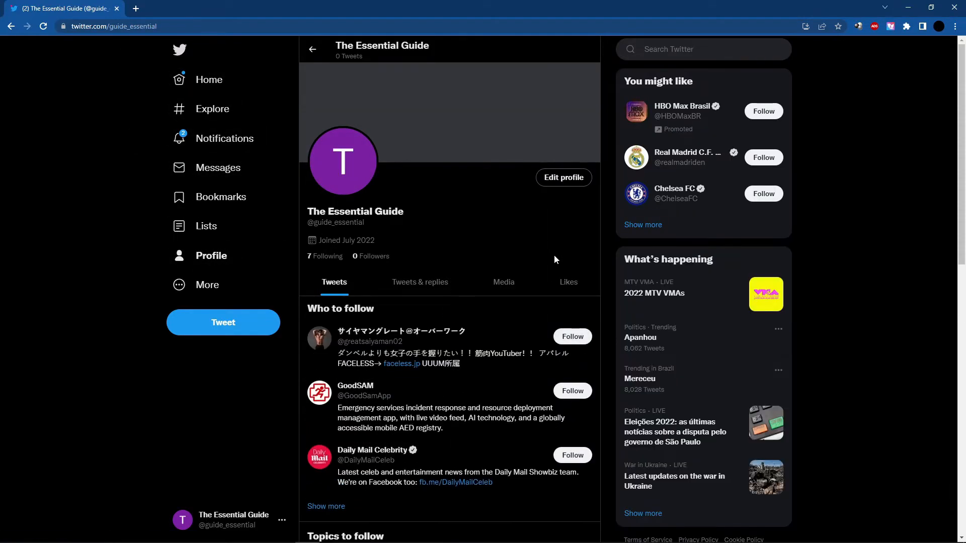
scroll("down", 3)
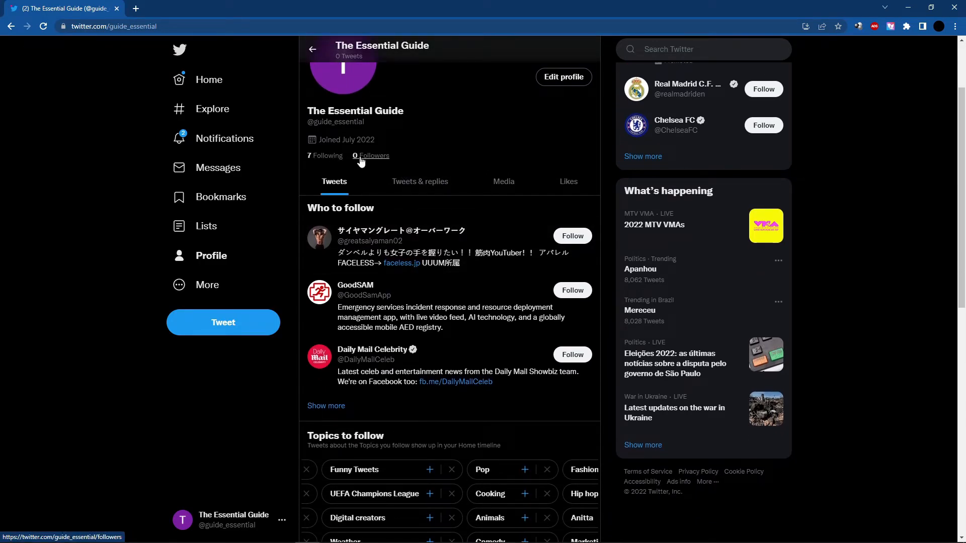
left_click(324, 156)
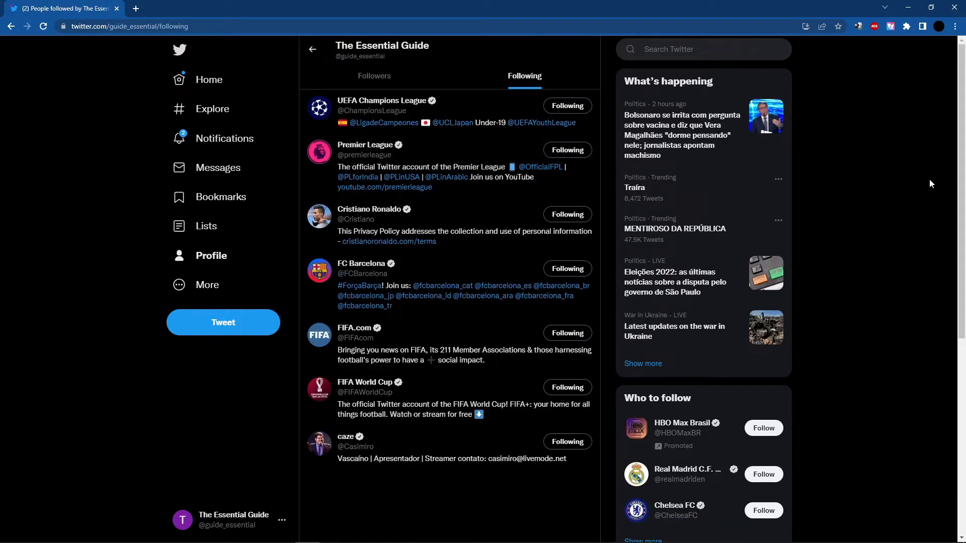
mouse_move(897, 45)
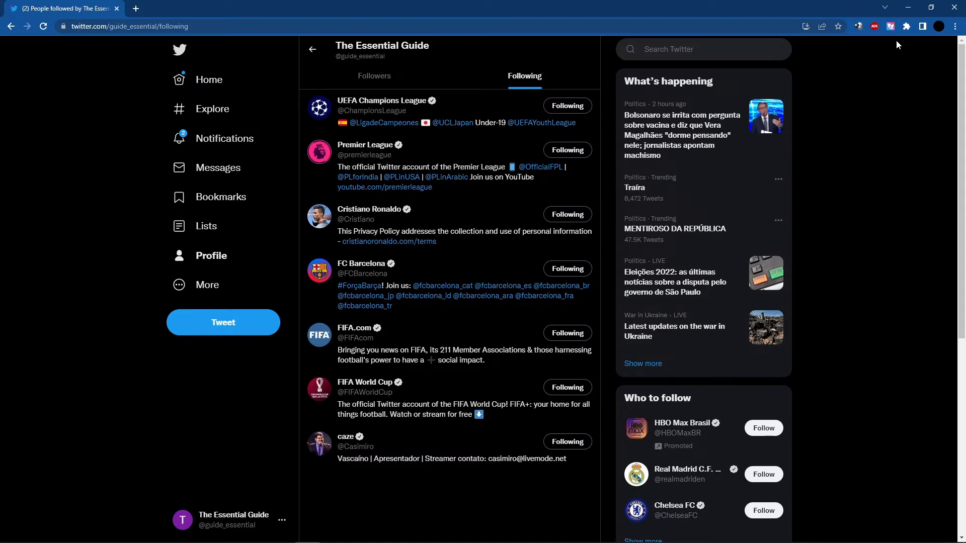
Open the pinned Twitter Unfollow All toolbar icon to show its Start popup.
left_click(890, 26)
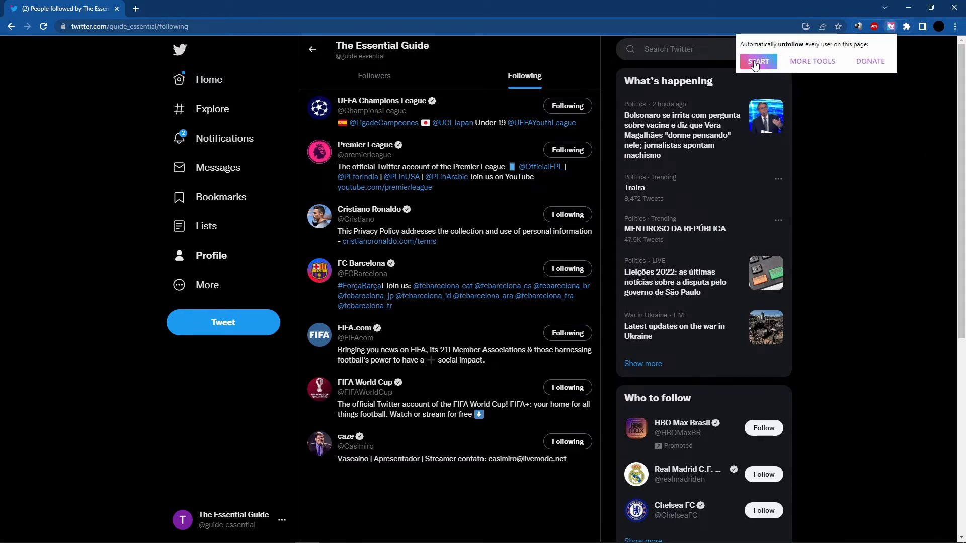